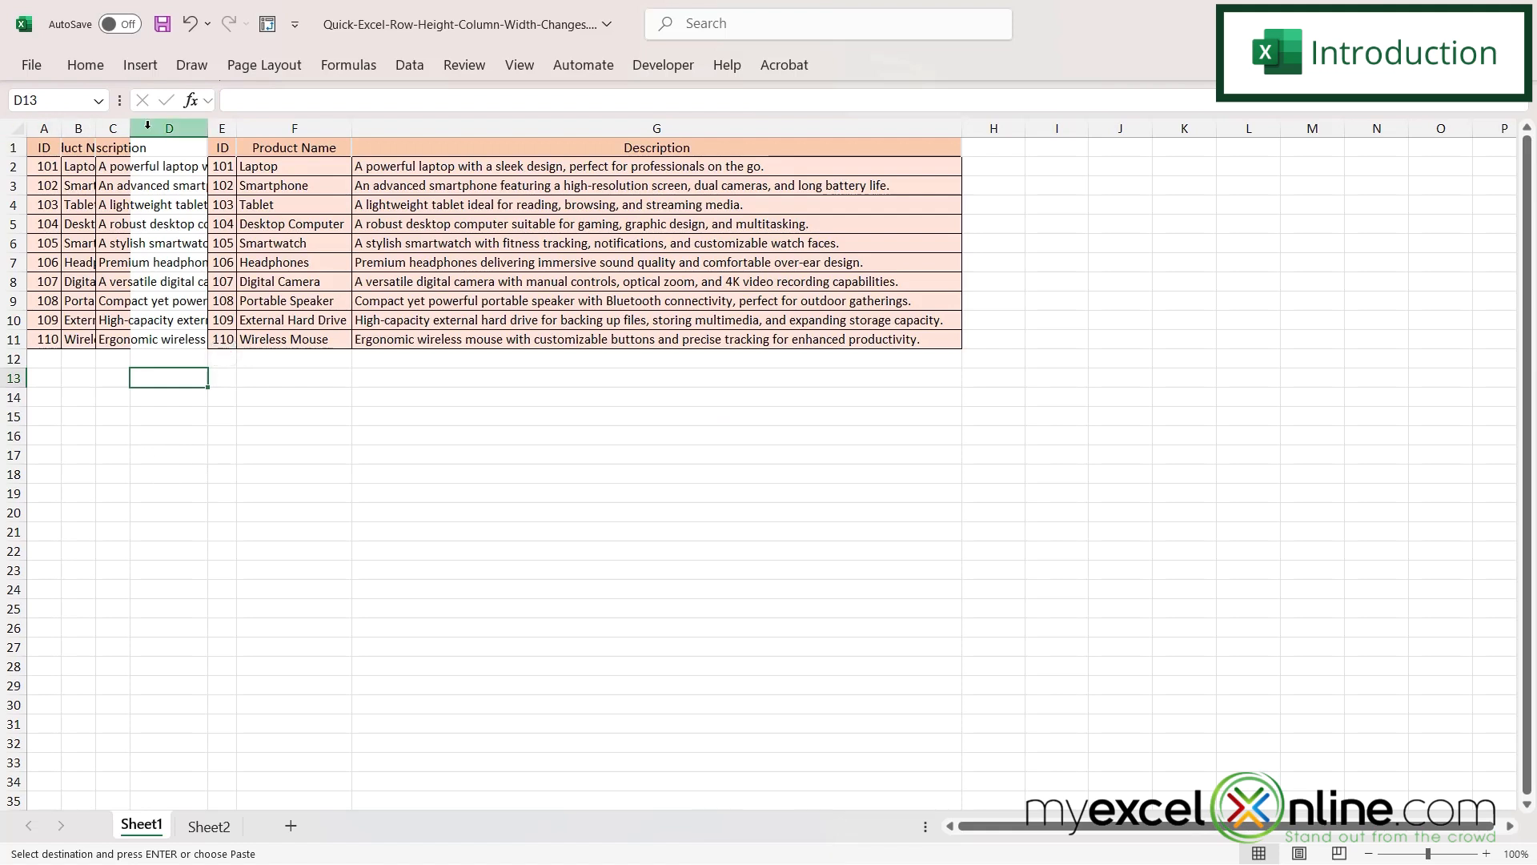
# Preview the finished tables, view the Sheet2 row-height example, then return to the Sheet1 product table.
pyautogui.click(655, 128)
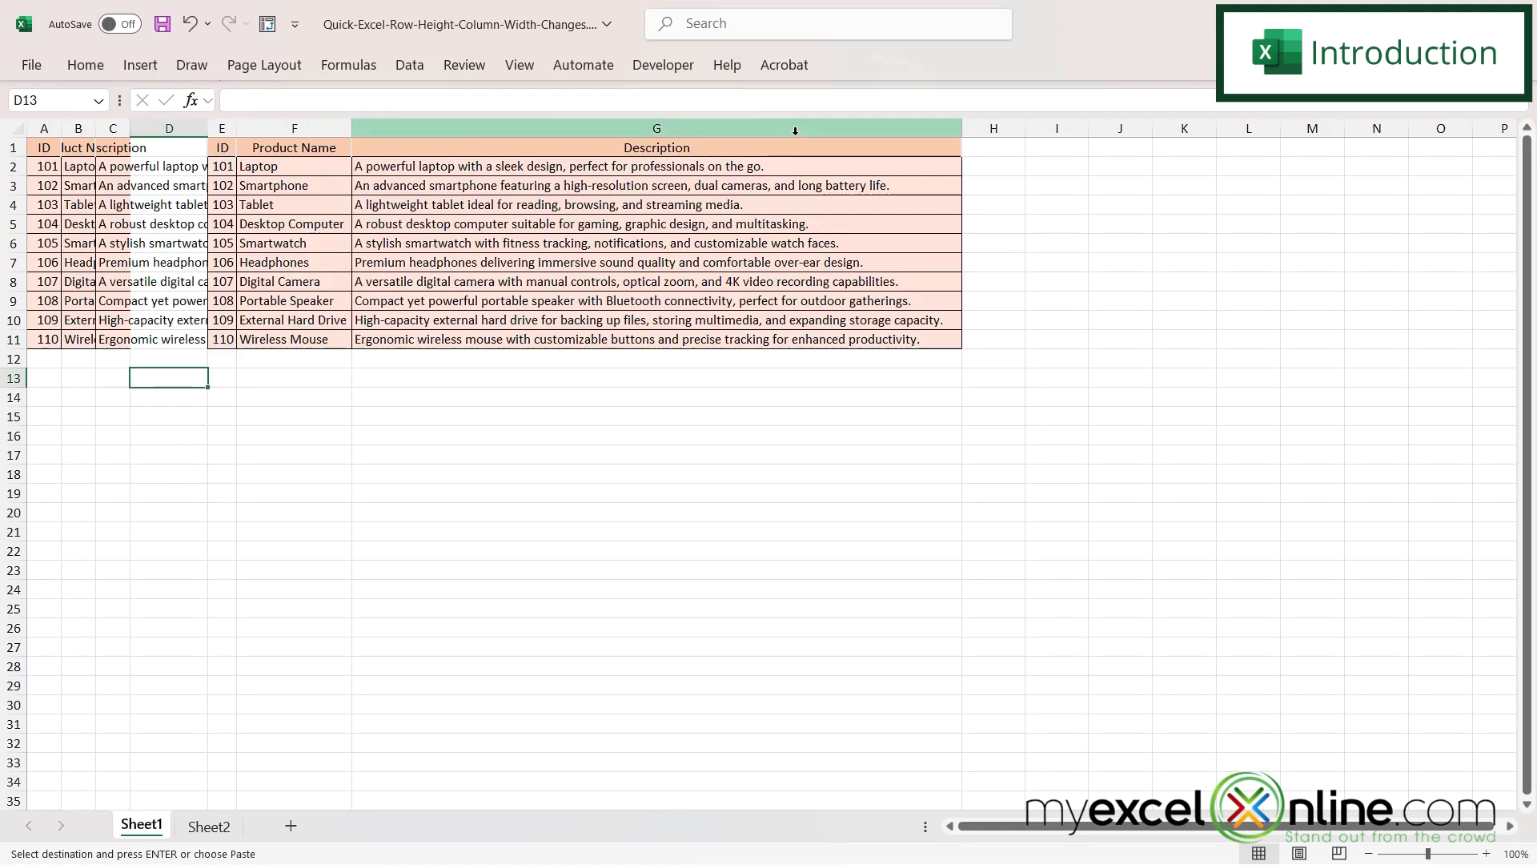
pyautogui.click(207, 825)
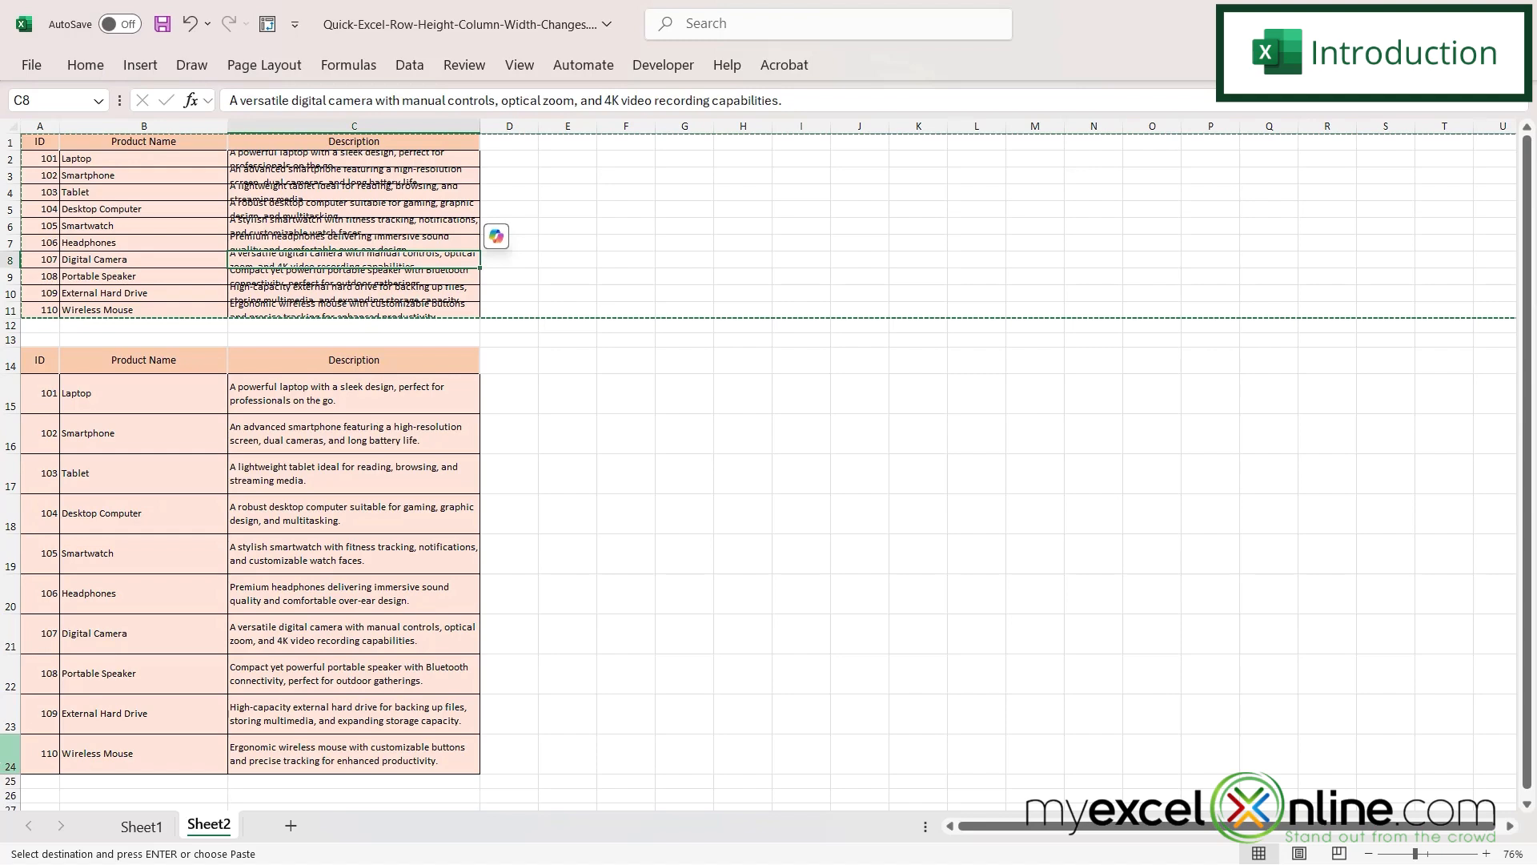
pyautogui.click(140, 824)
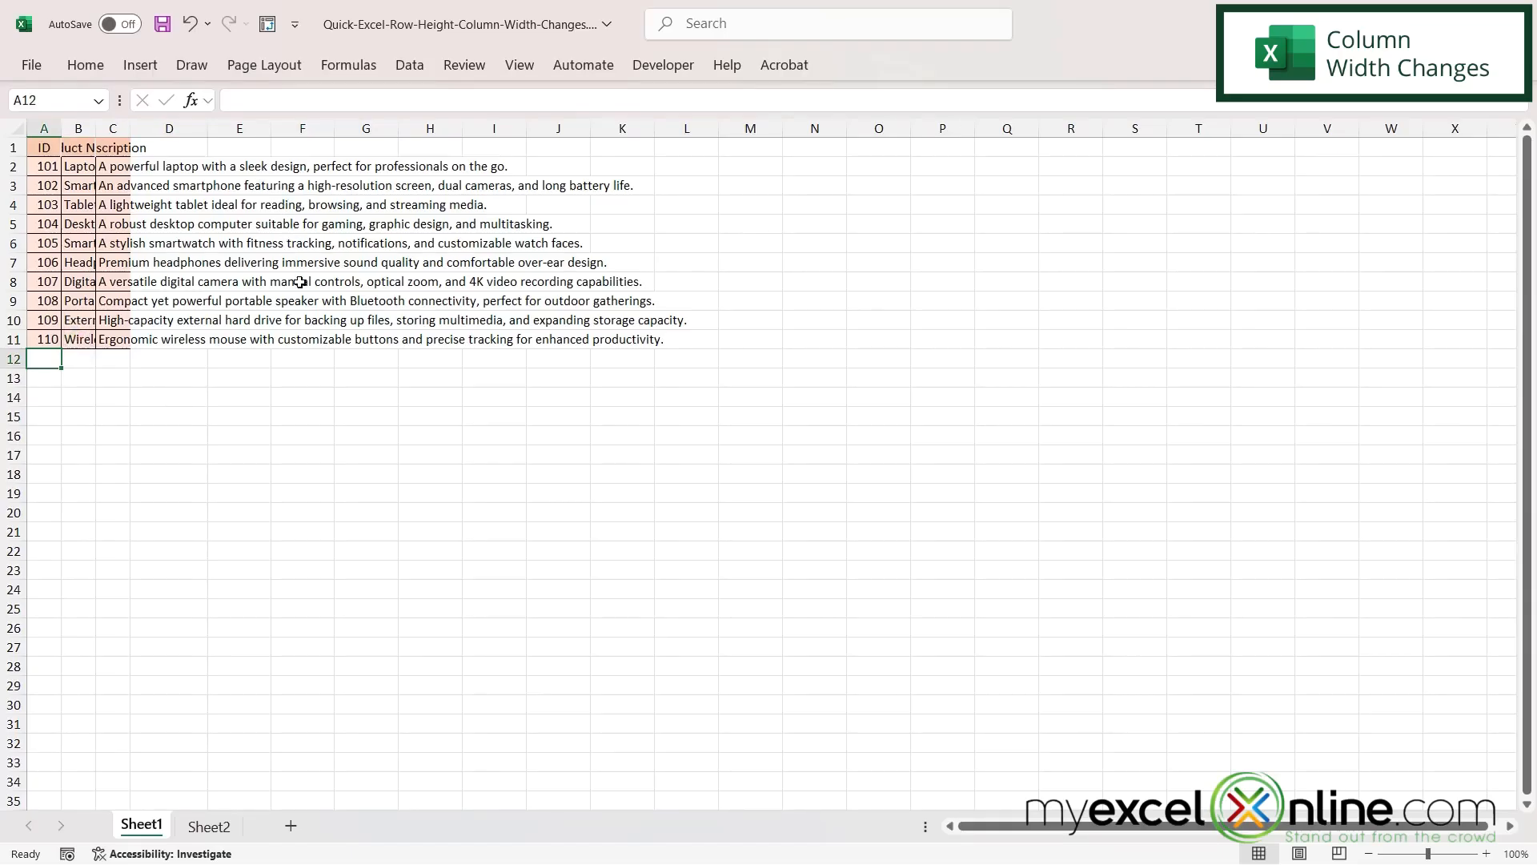
pyautogui.moveTo(182, 175)
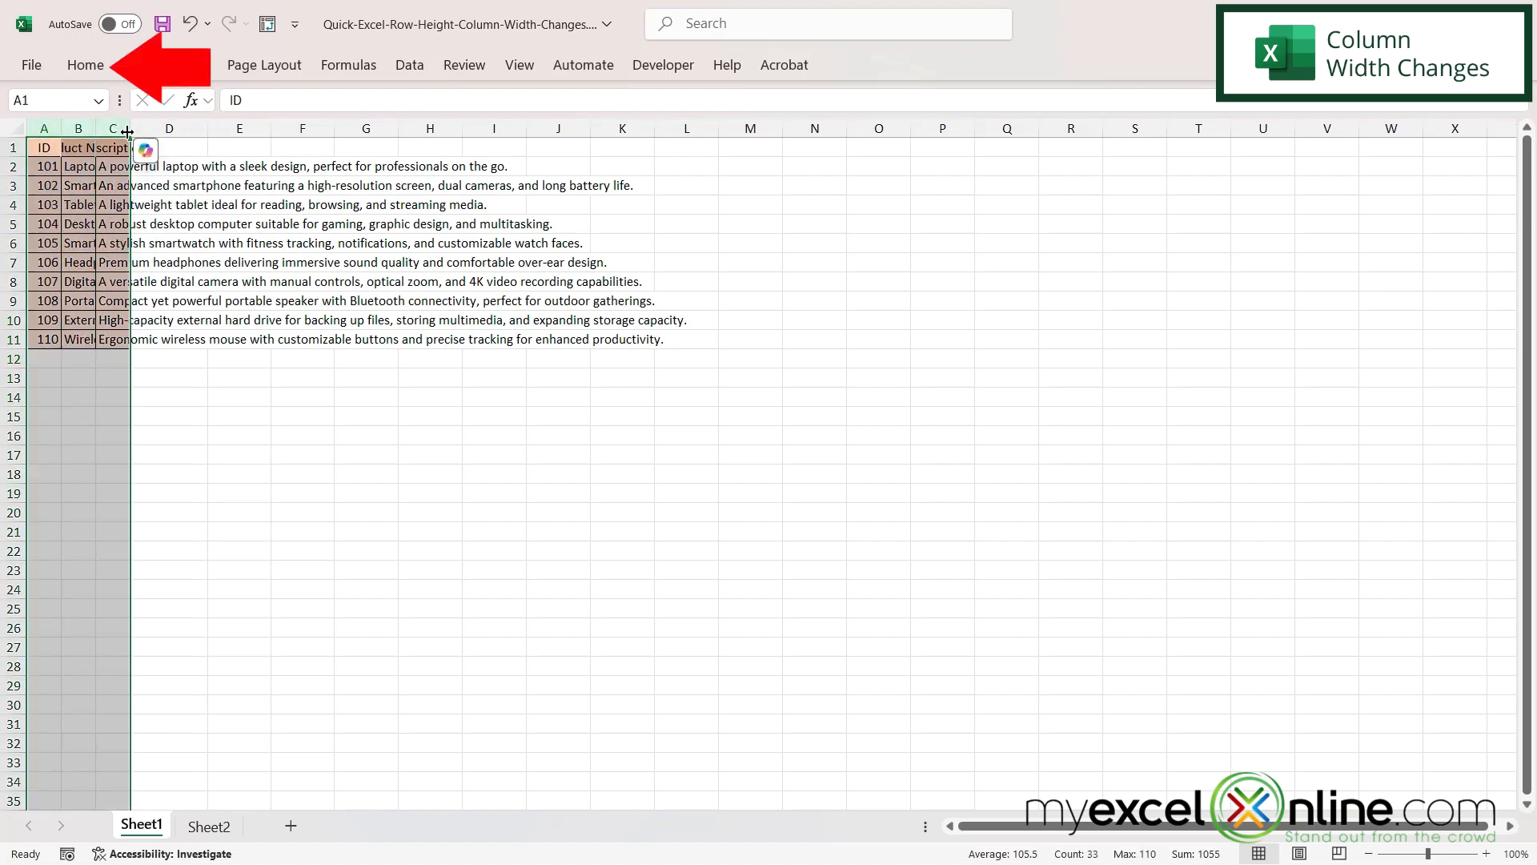
# AutoFit the width of columns A:C via Home > Format so IDs, names and descriptions show in full.
pyautogui.click(85, 64)
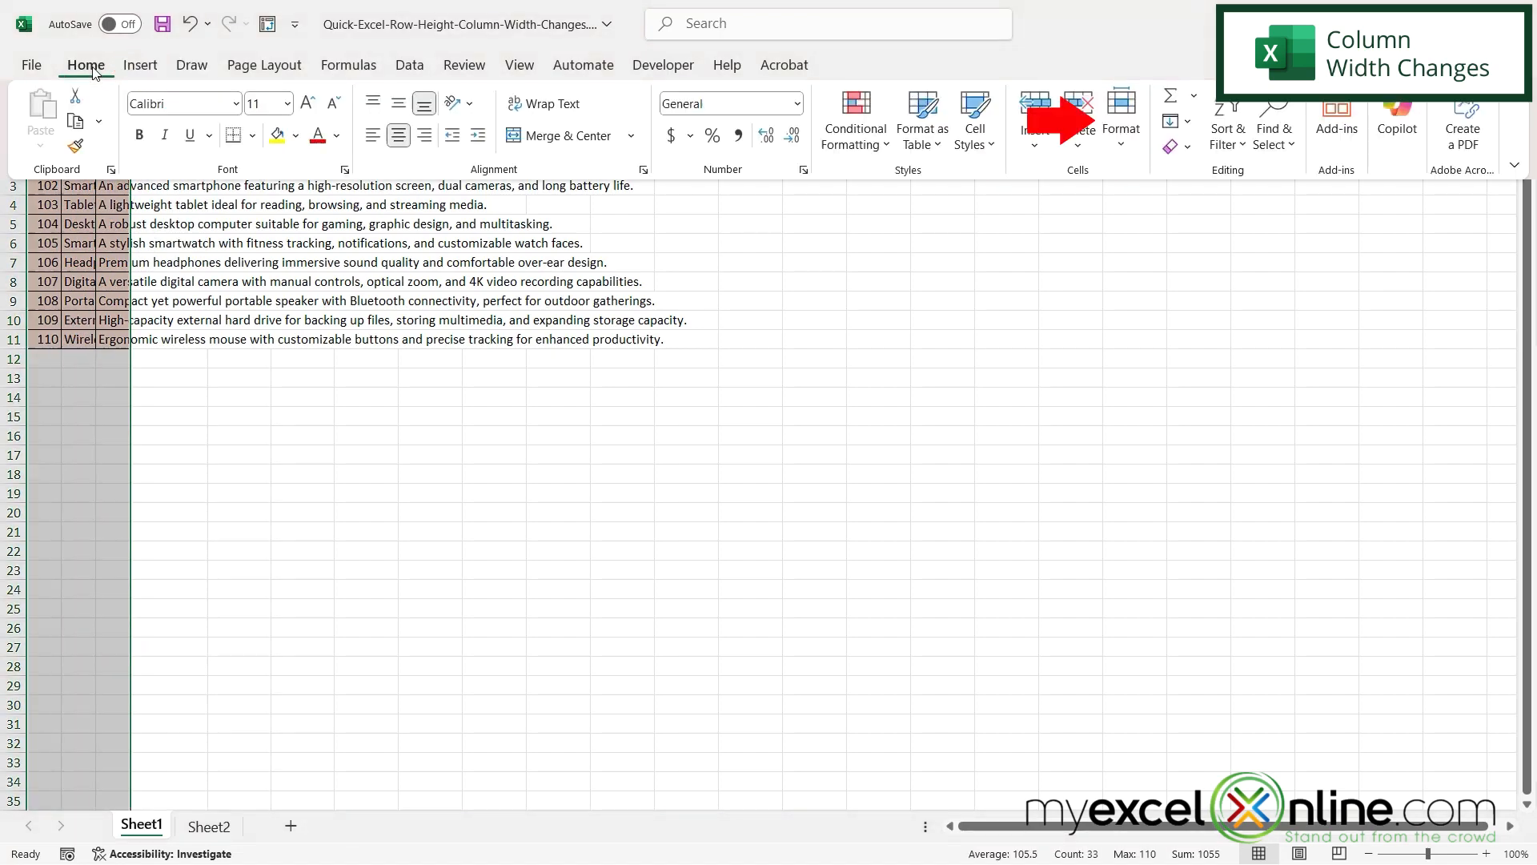
pyautogui.click(1121, 120)
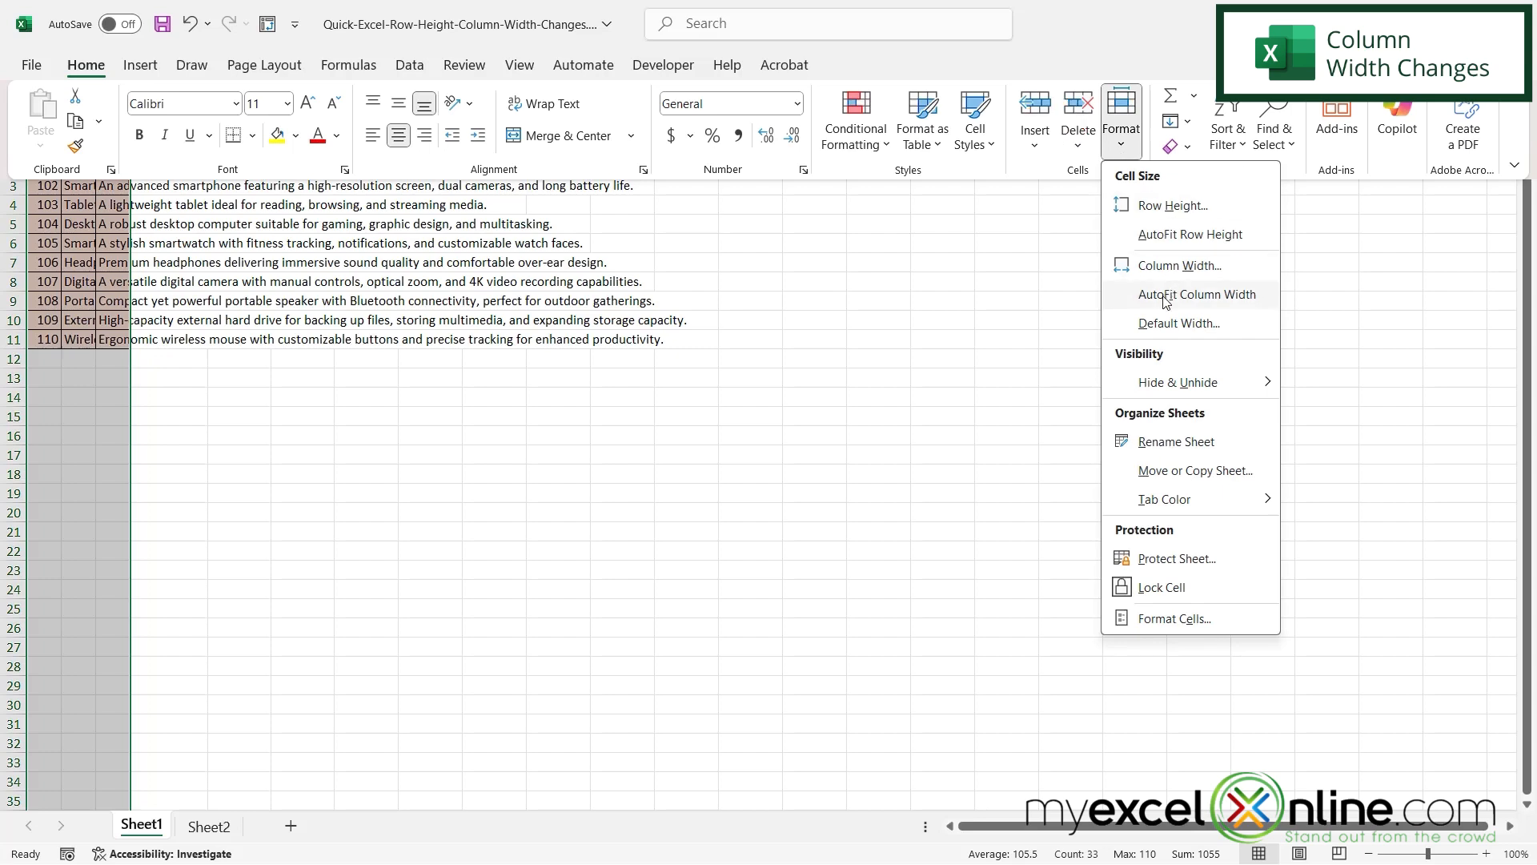
pyautogui.click(1198, 295)
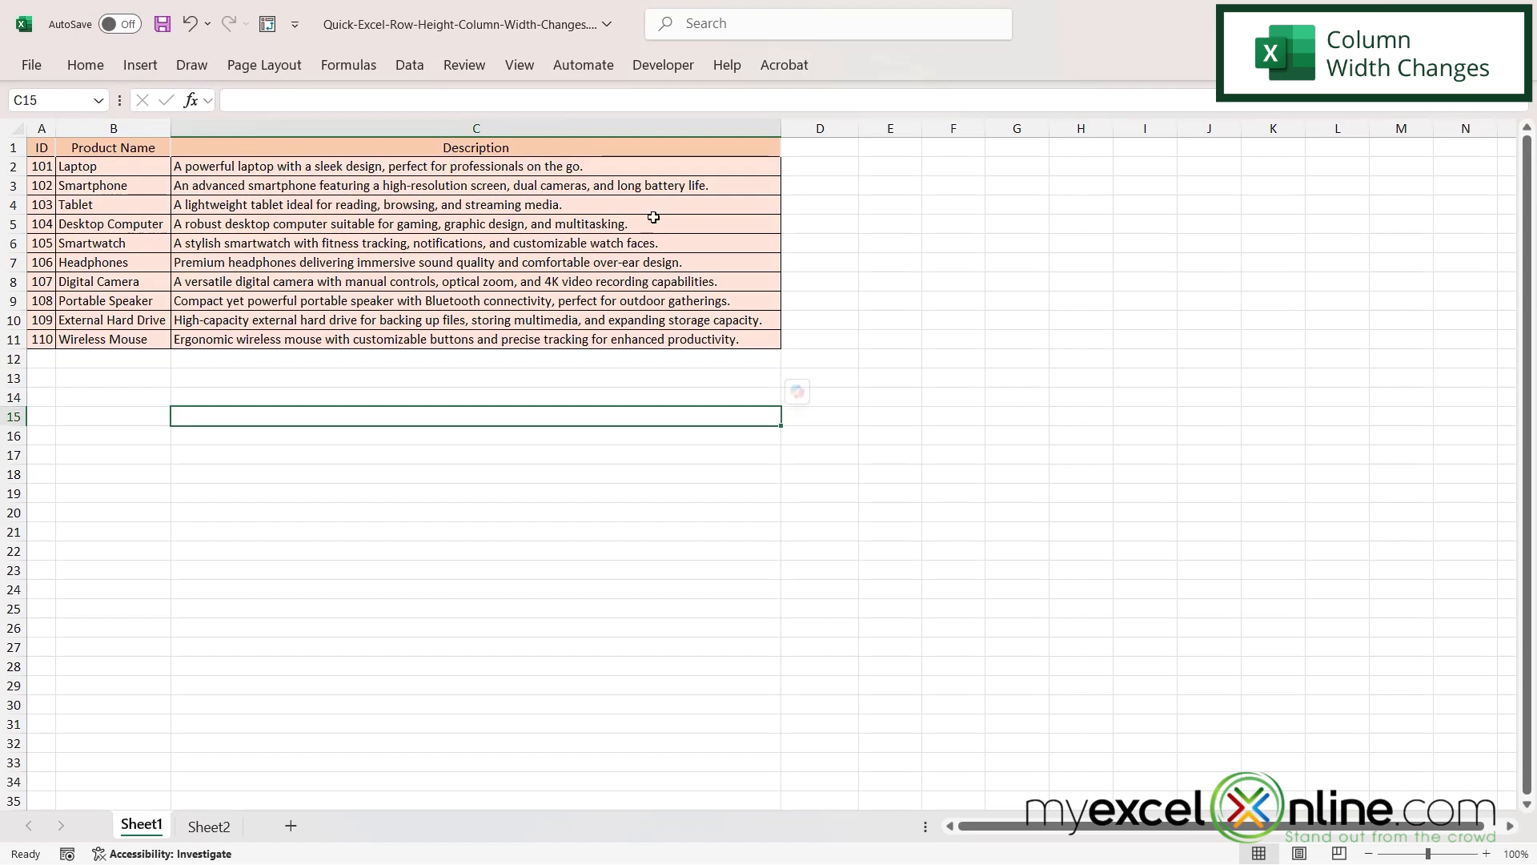
pyautogui.moveTo(767, 248)
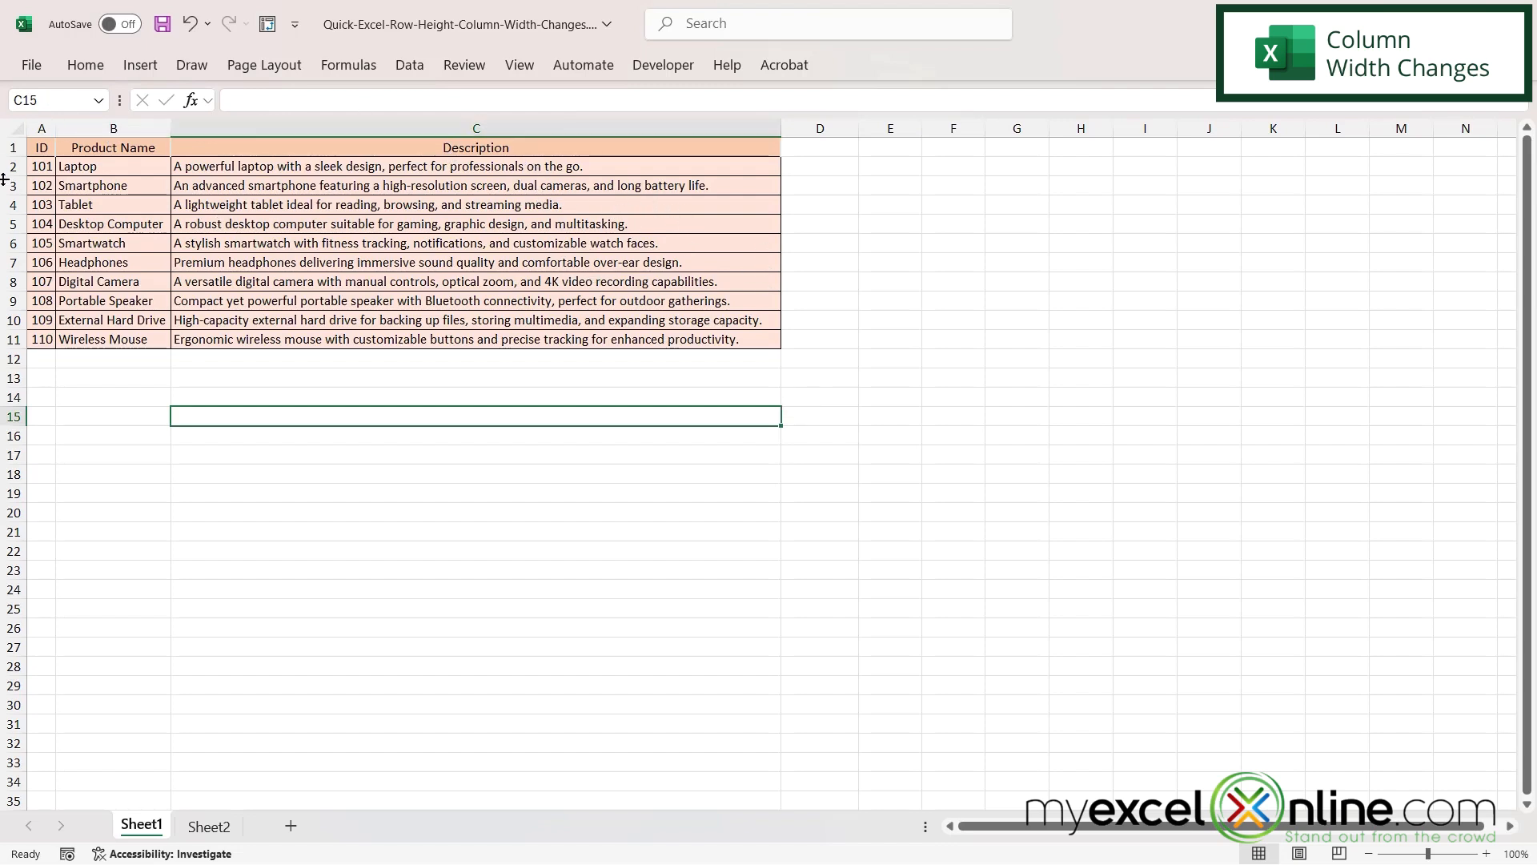
pyautogui.click(208, 827)
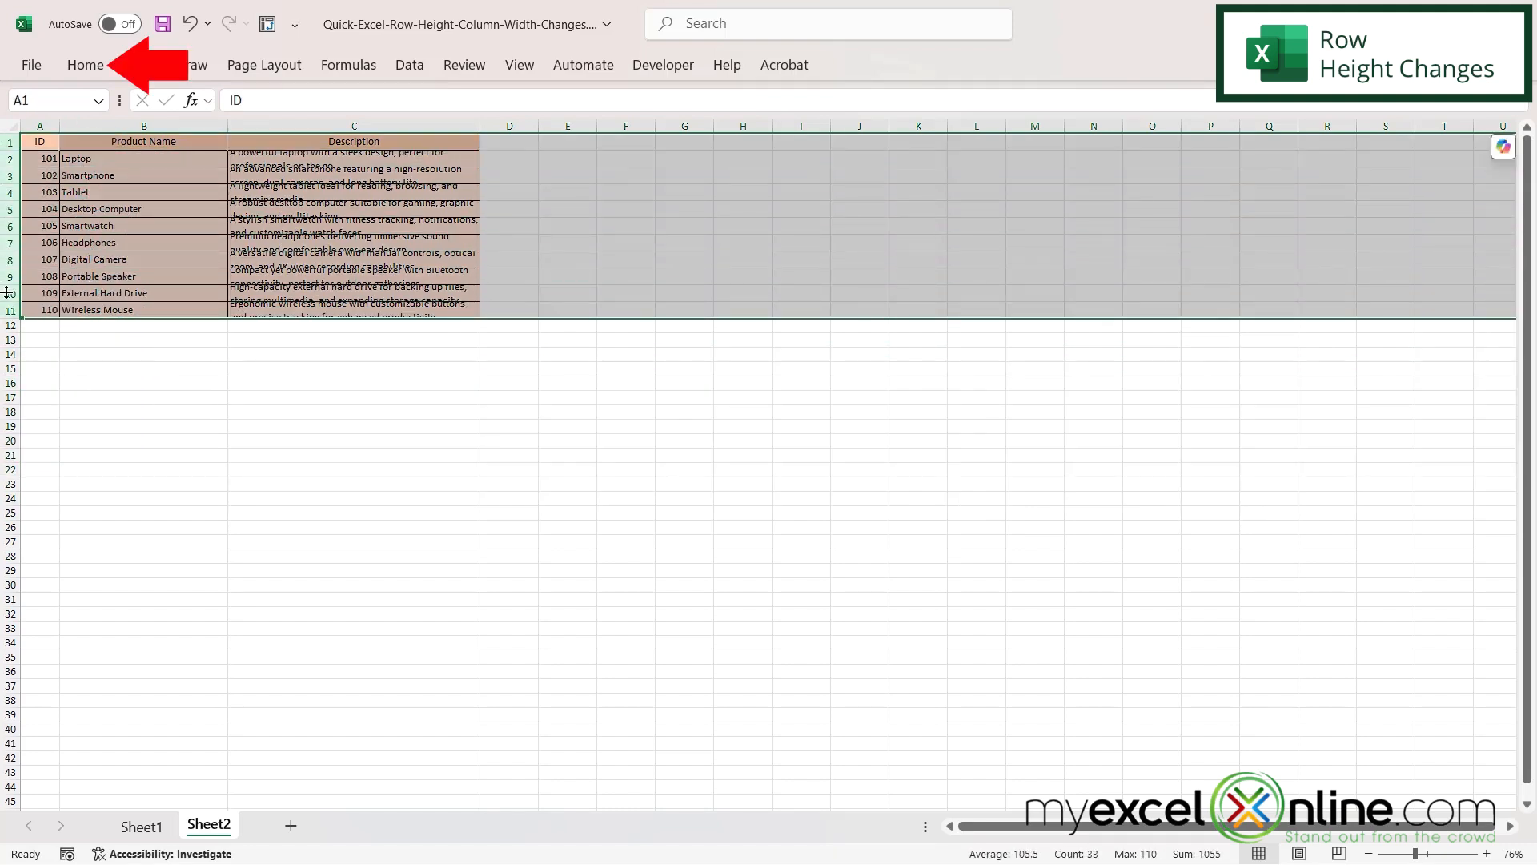
# Show the Home > Format cell size options for rows 1:11, ready for AutoFit Row Height.
pyautogui.click(85, 64)
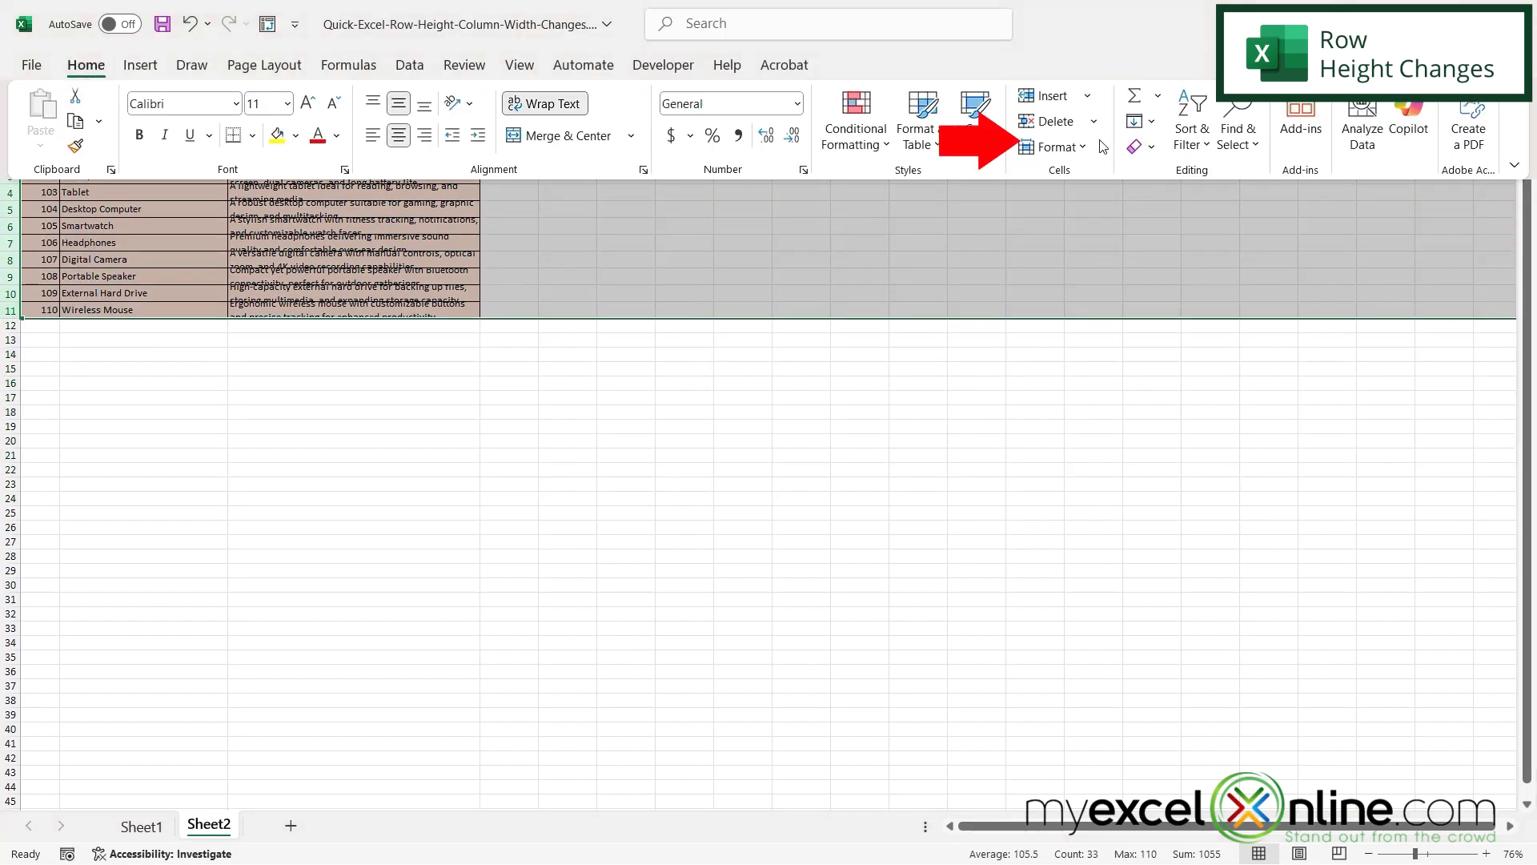
pyautogui.click(1054, 146)
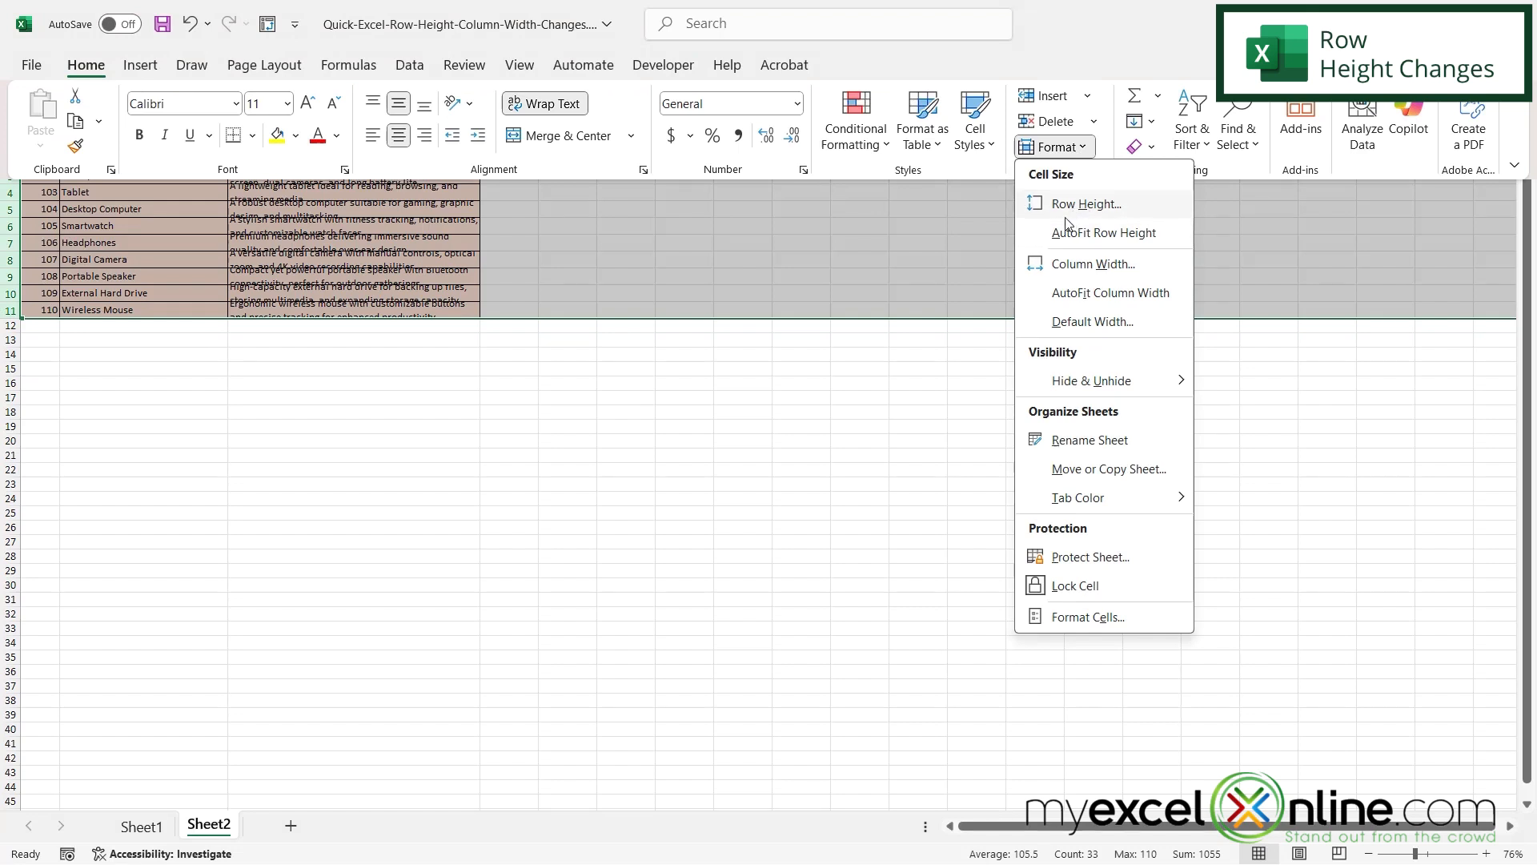
pyautogui.moveTo(1104, 232)
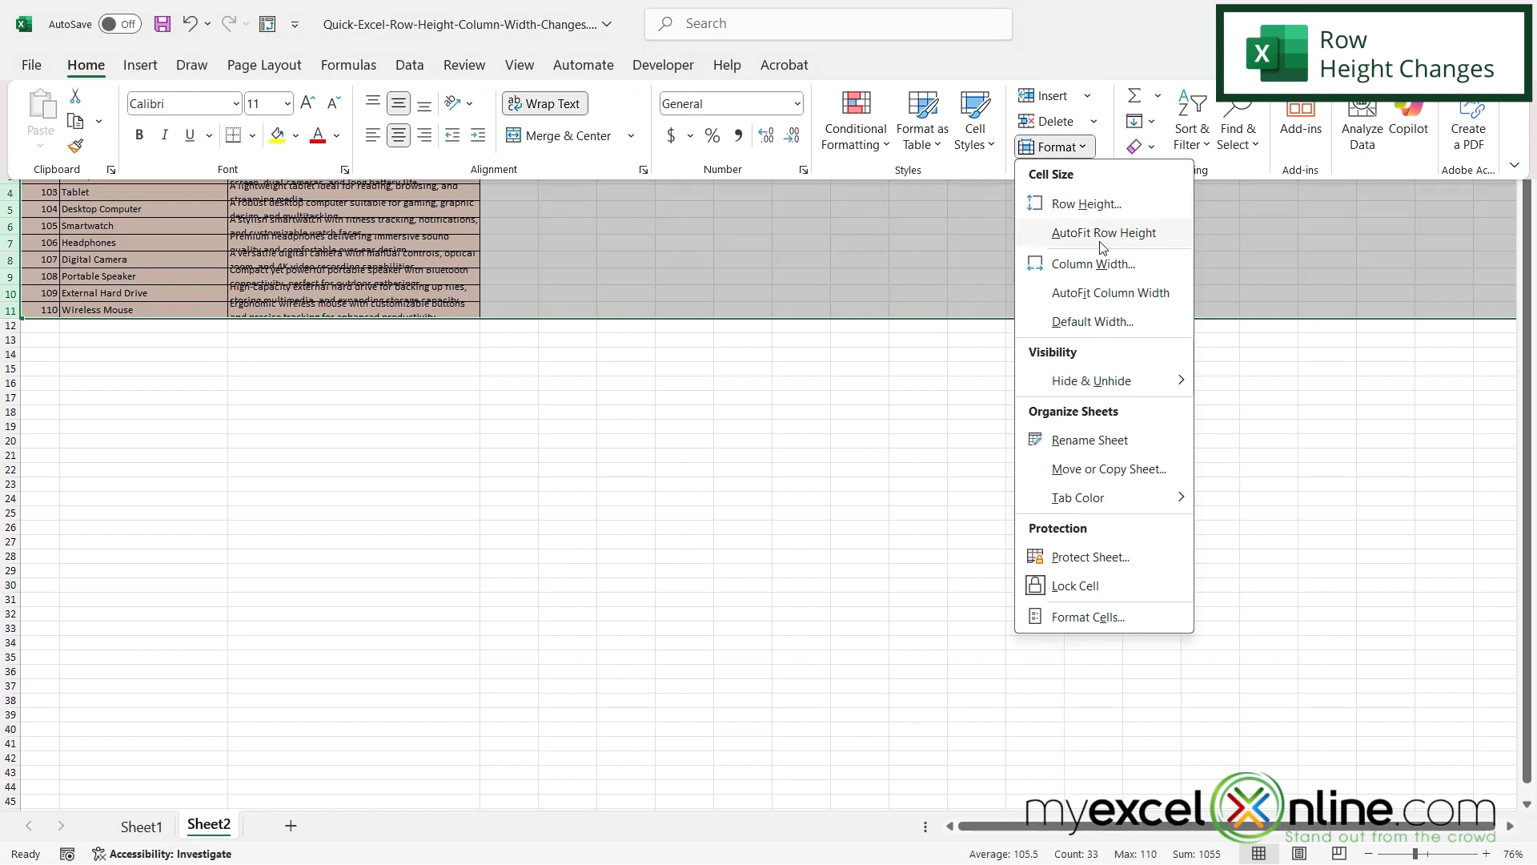
pyautogui.moveTo(1095, 241)
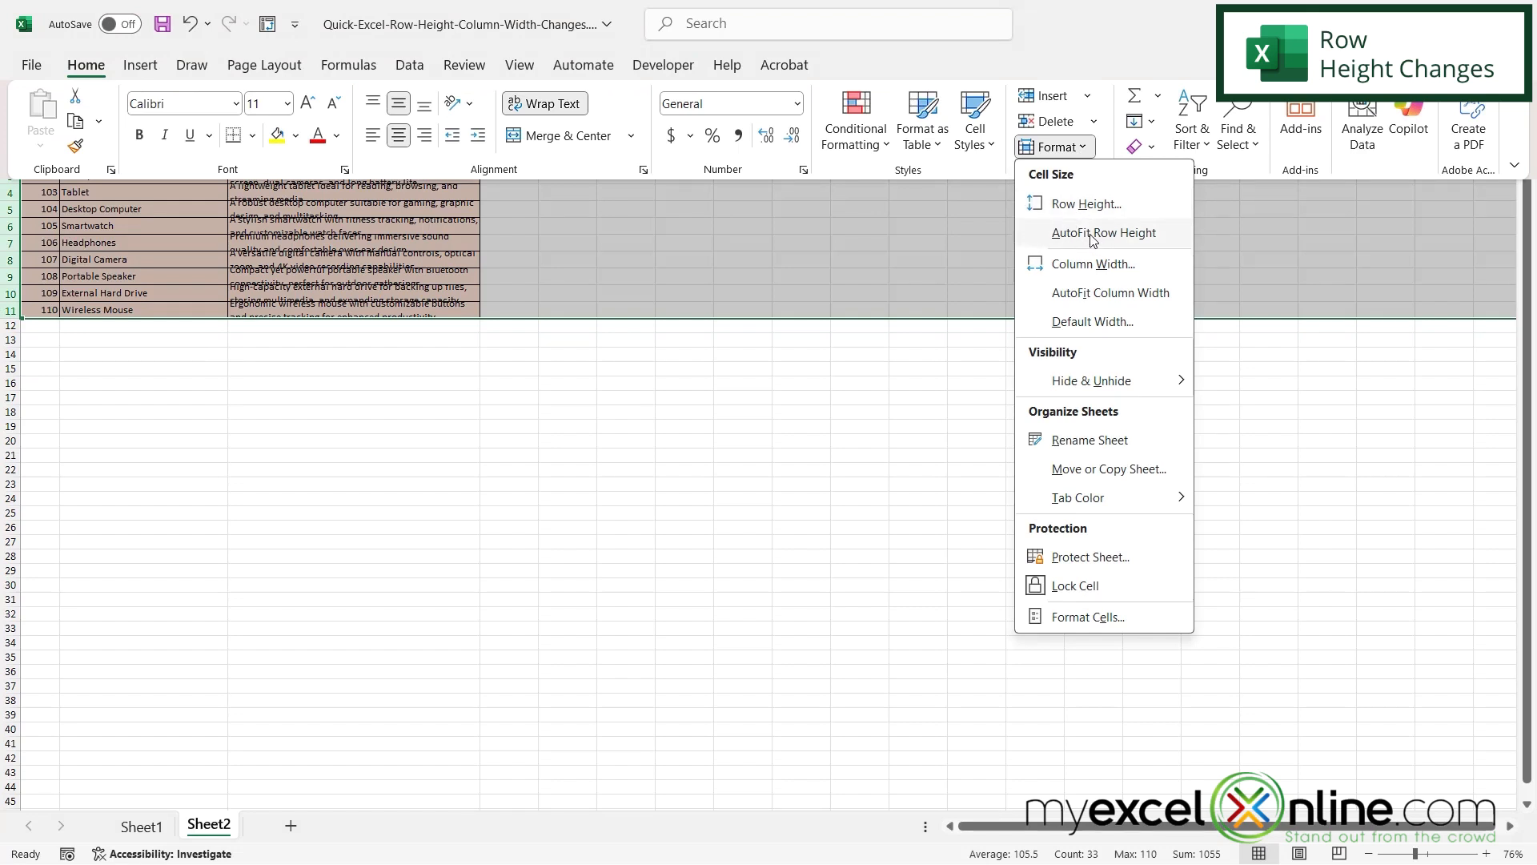
pyautogui.moveTo(863, 242)
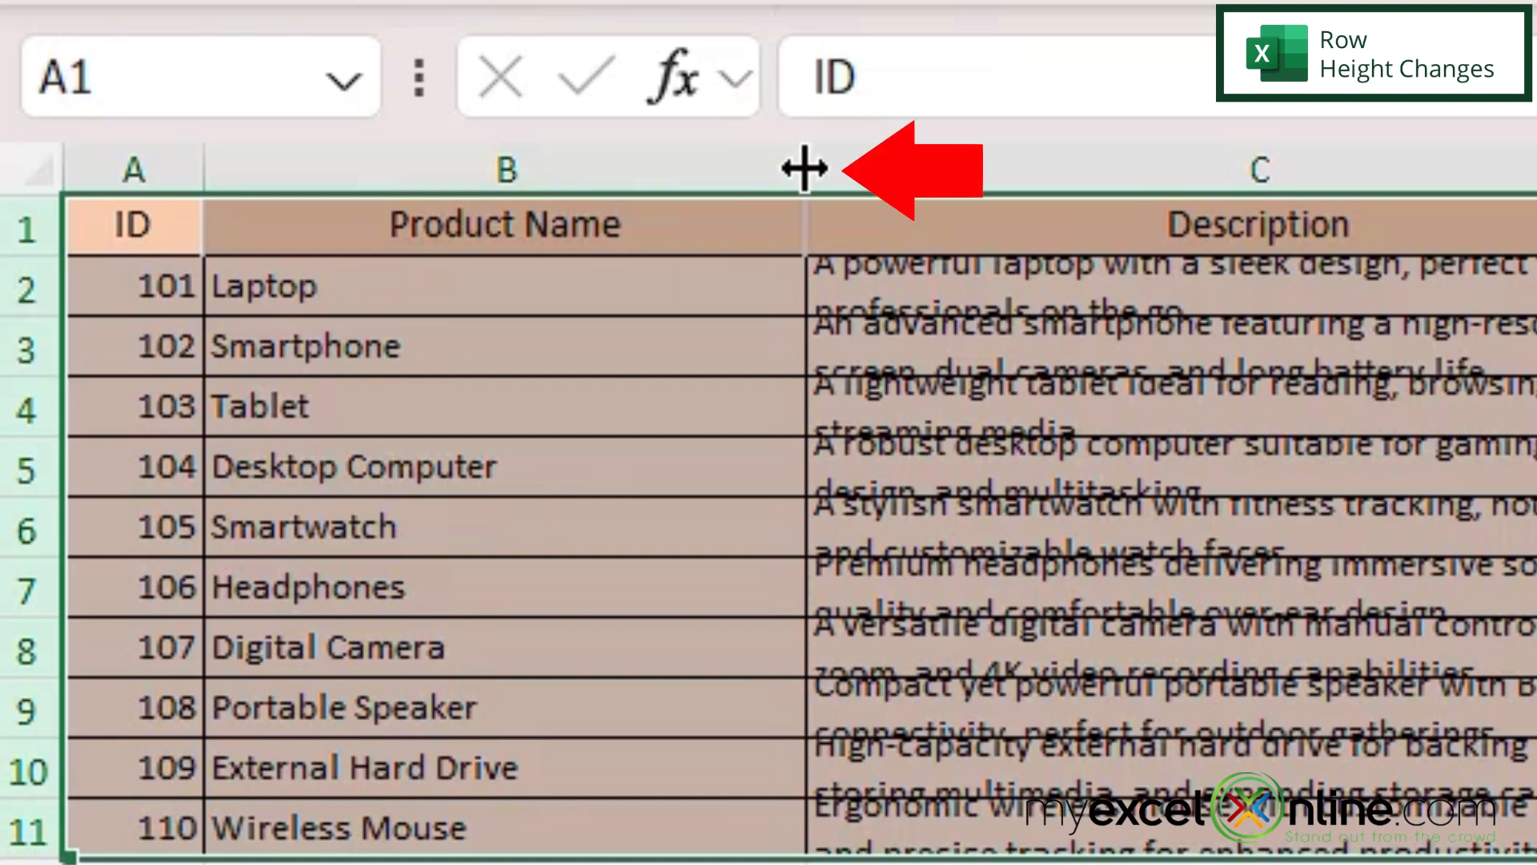
pyautogui.moveTo(19, 495)
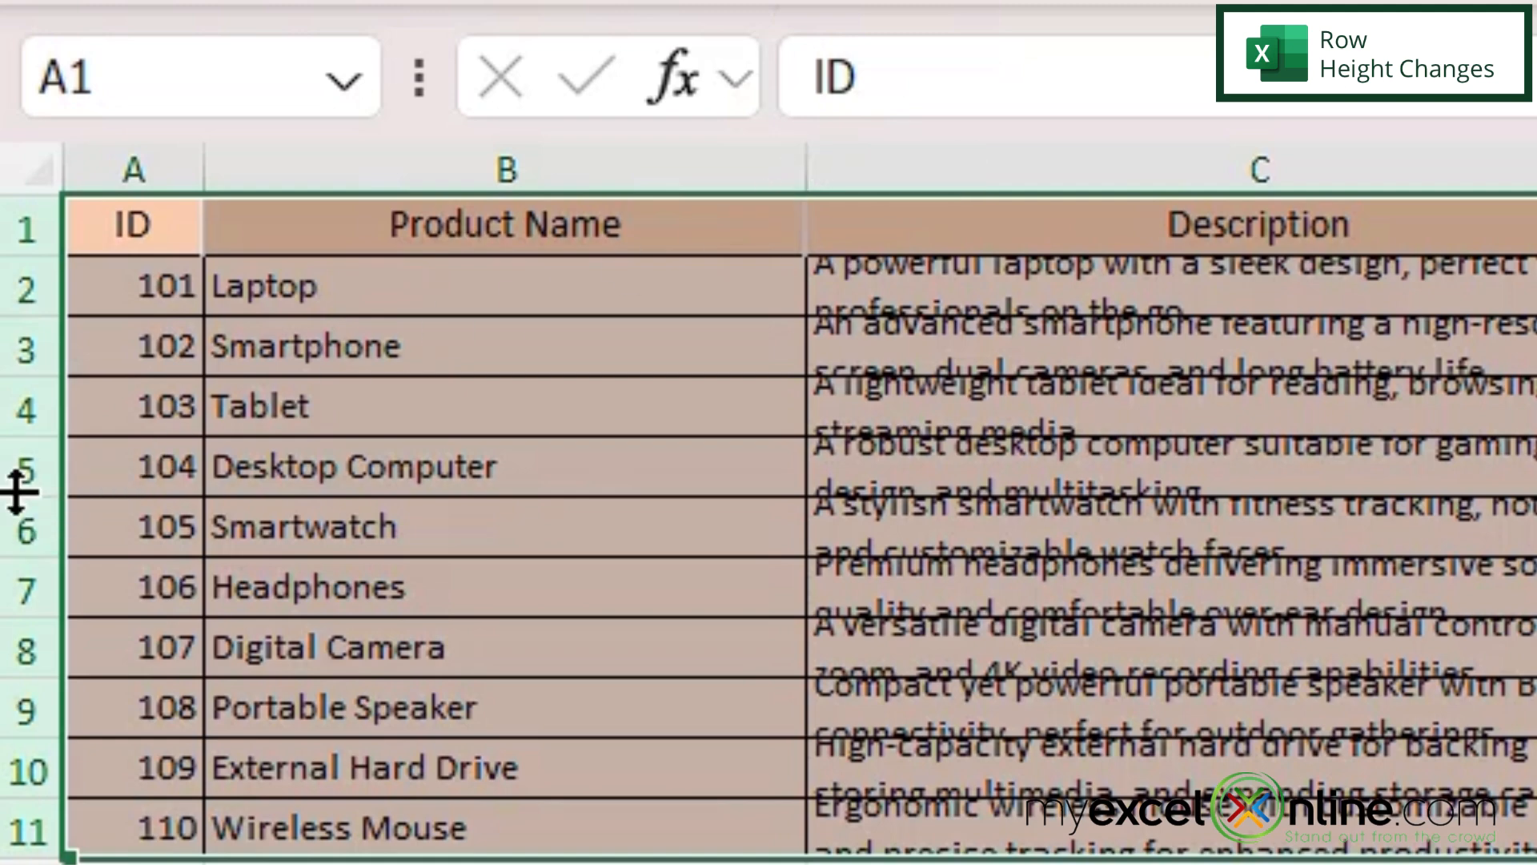